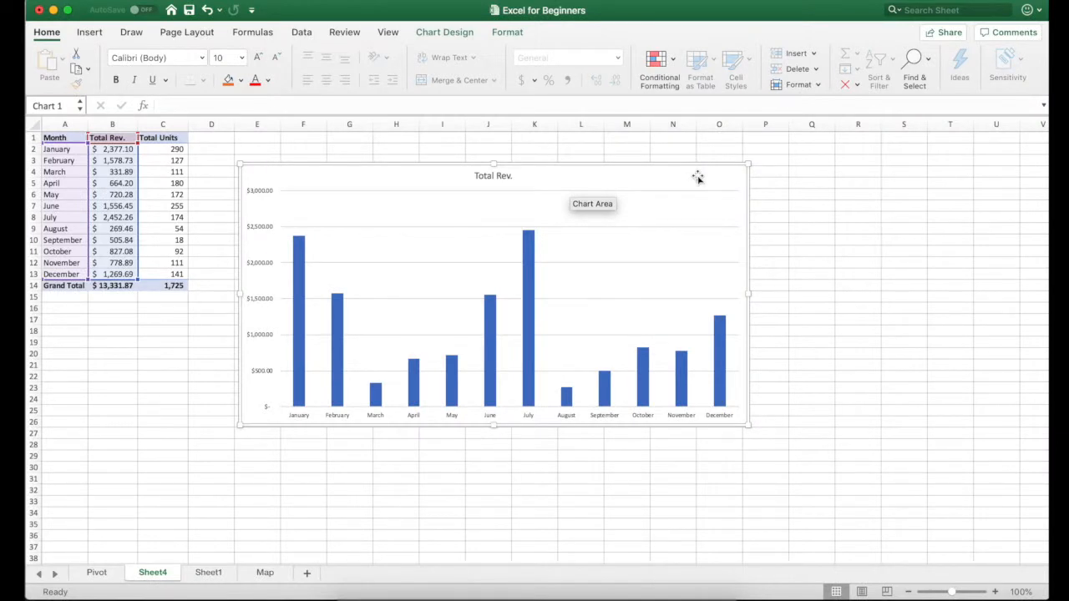
- Insert a clustered column chart of the Total Units data by month
click(54, 137)
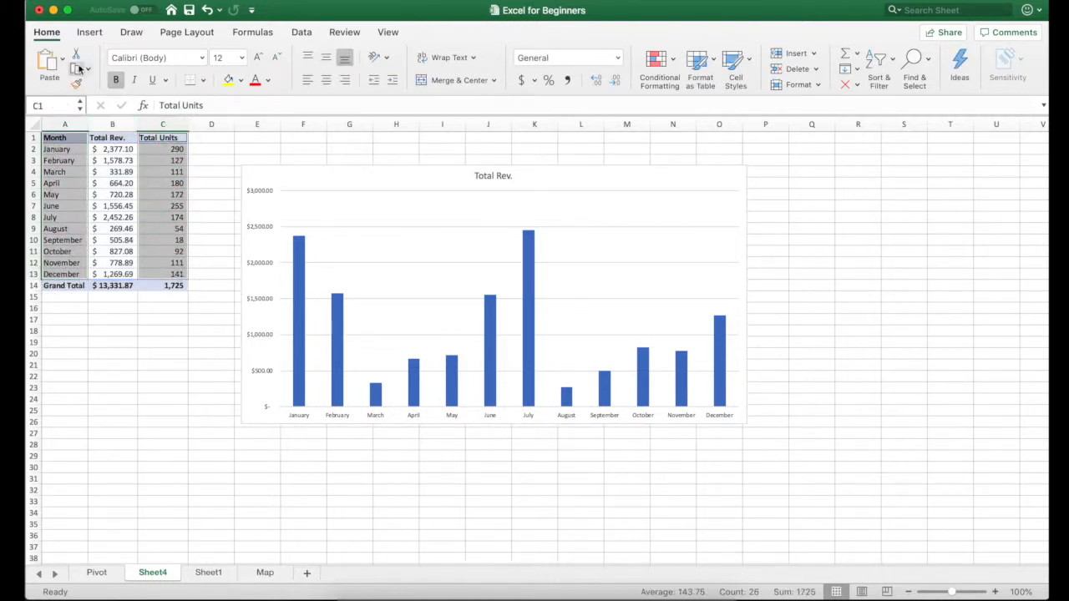
click(90, 32)
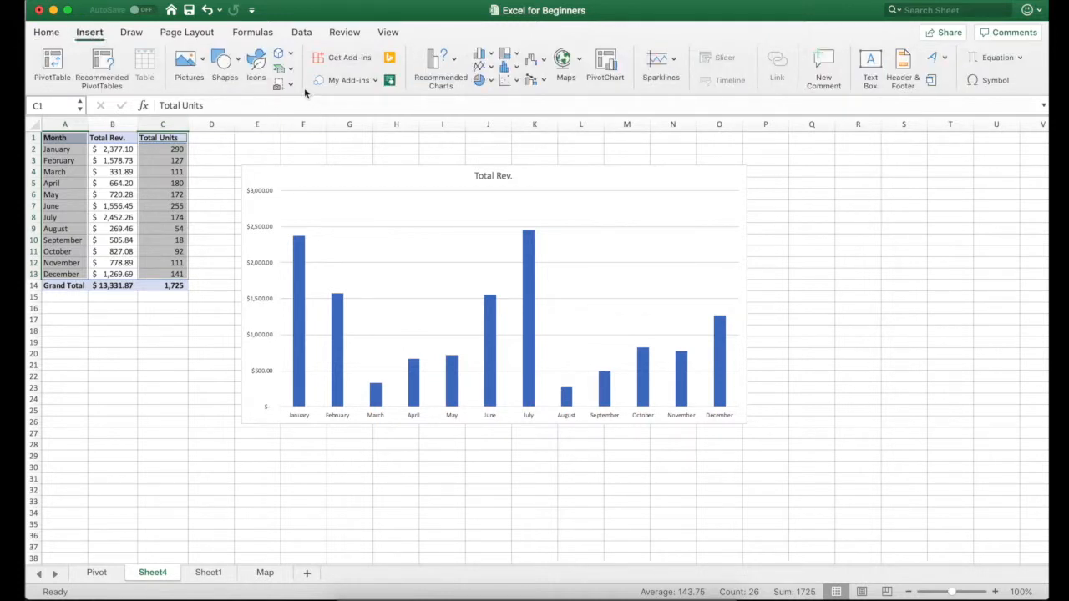
click(440, 67)
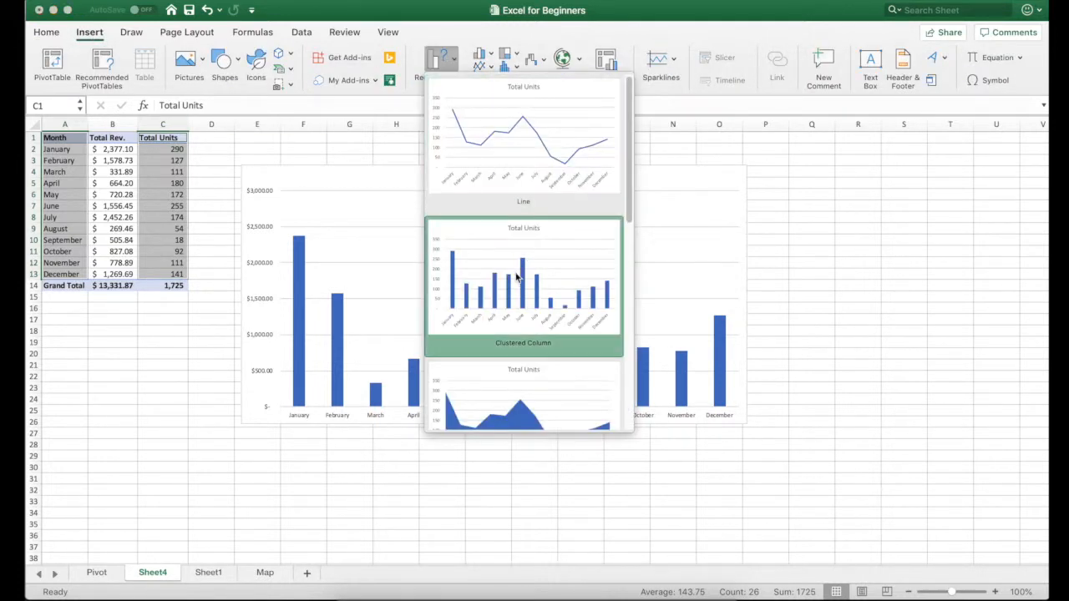
click(525, 281)
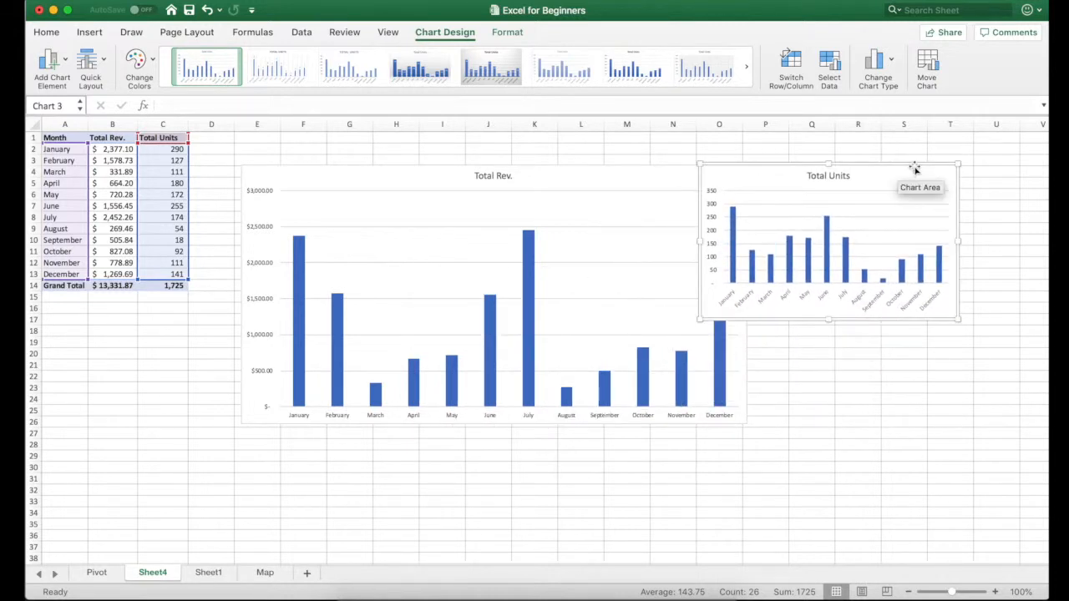
mouse_move(899, 277)
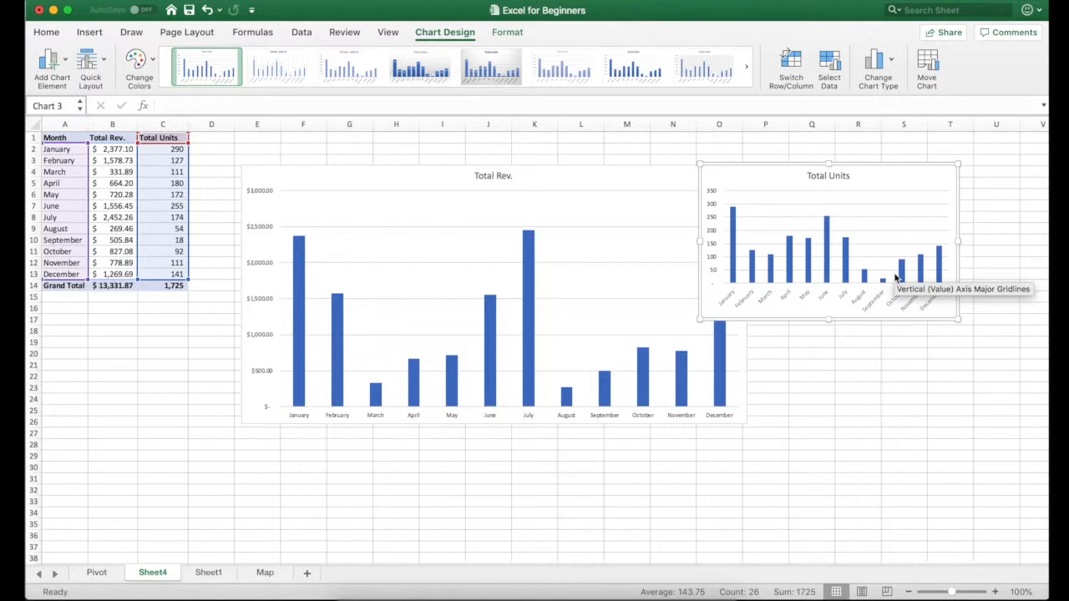
mouse_move(604, 159)
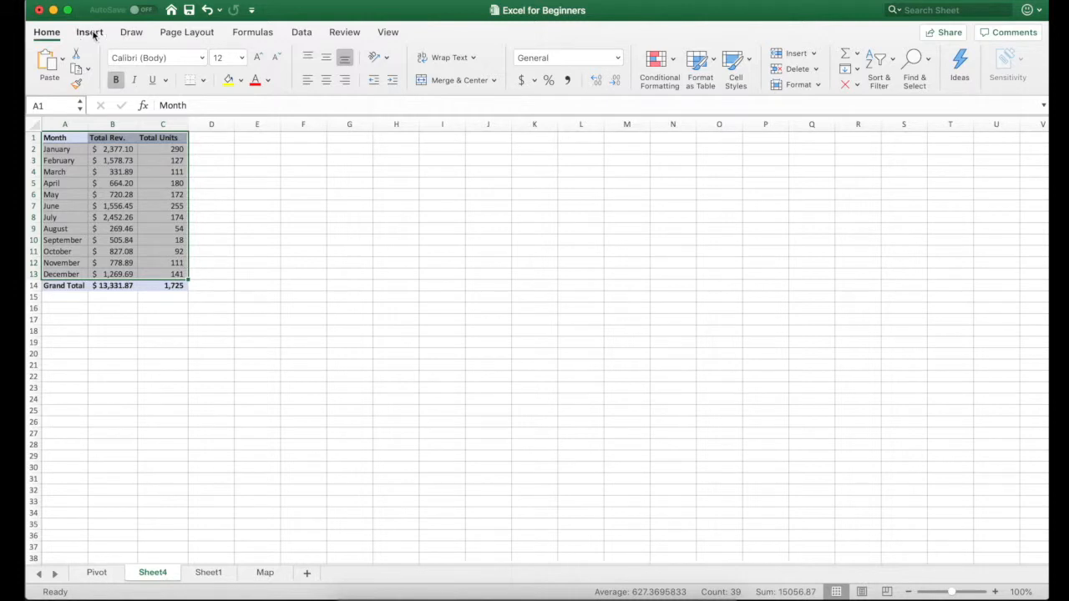
- Bring up recommended chart suggestions for the Month, Total Rev. and Total Units data
click(91, 32)
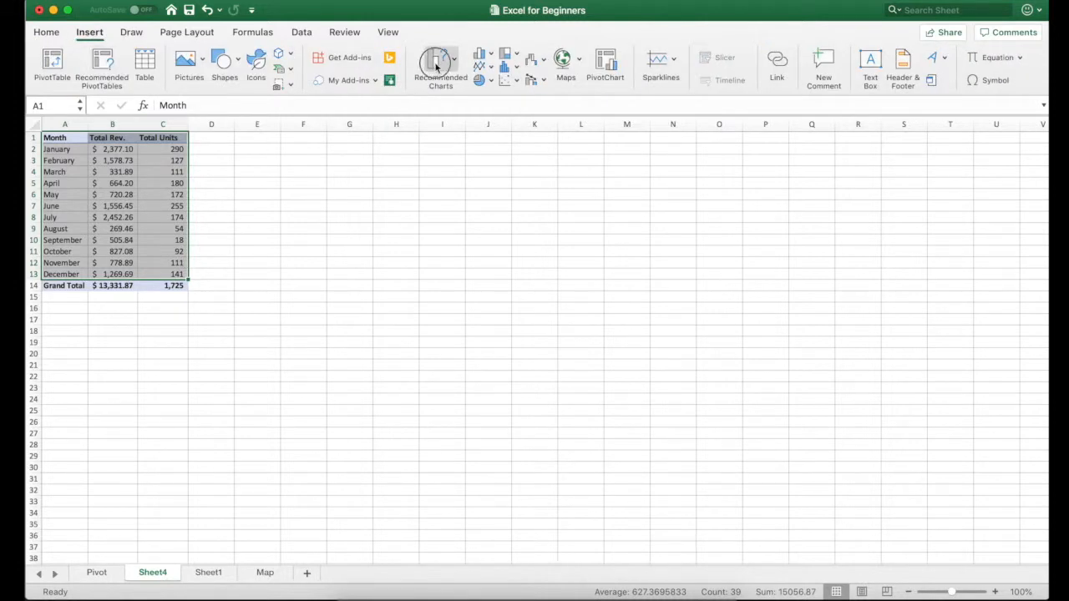
click(441, 67)
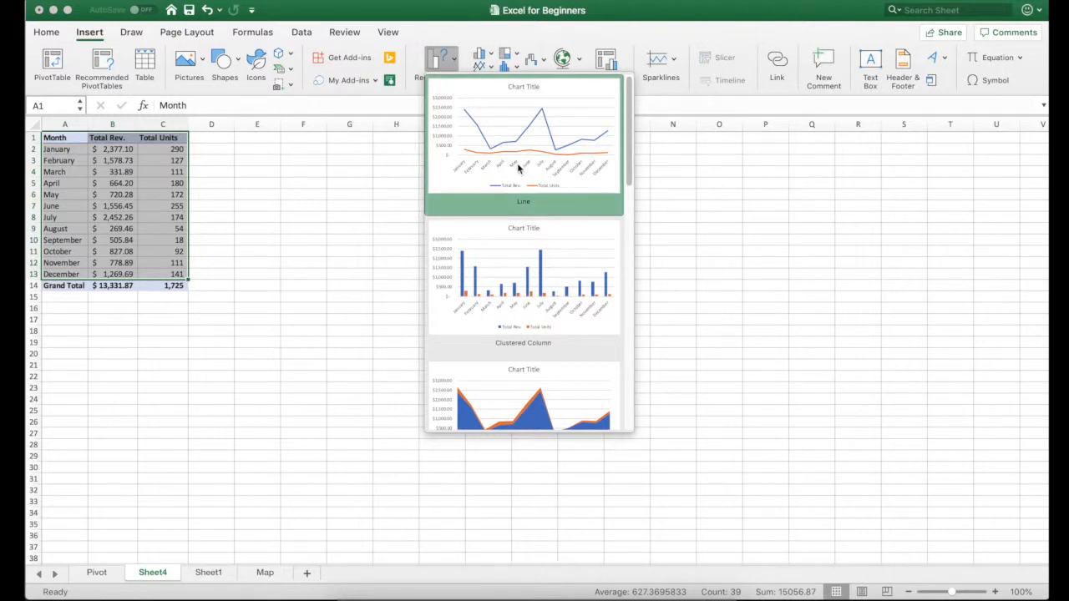
- Insert a line chart of Total Rev. and Total Units by month and select the units line
click(525, 142)
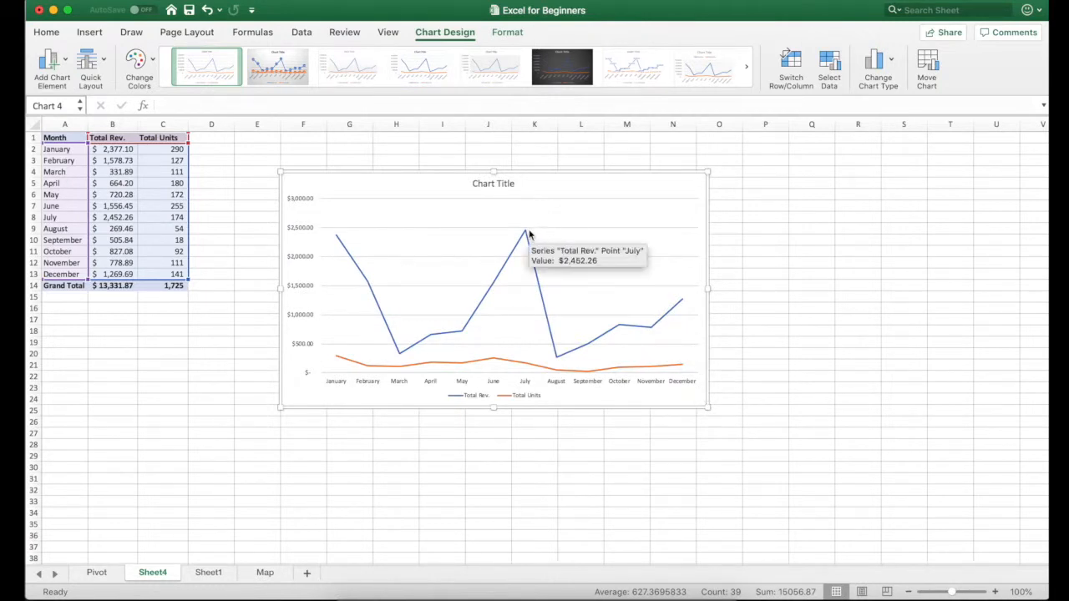
mouse_move(464, 401)
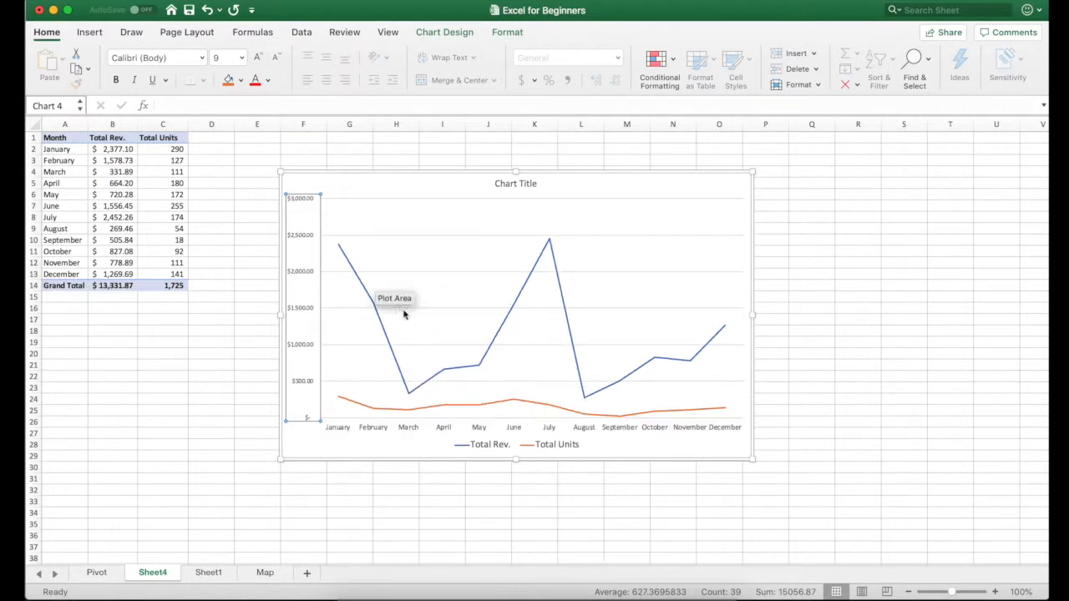
click(548, 408)
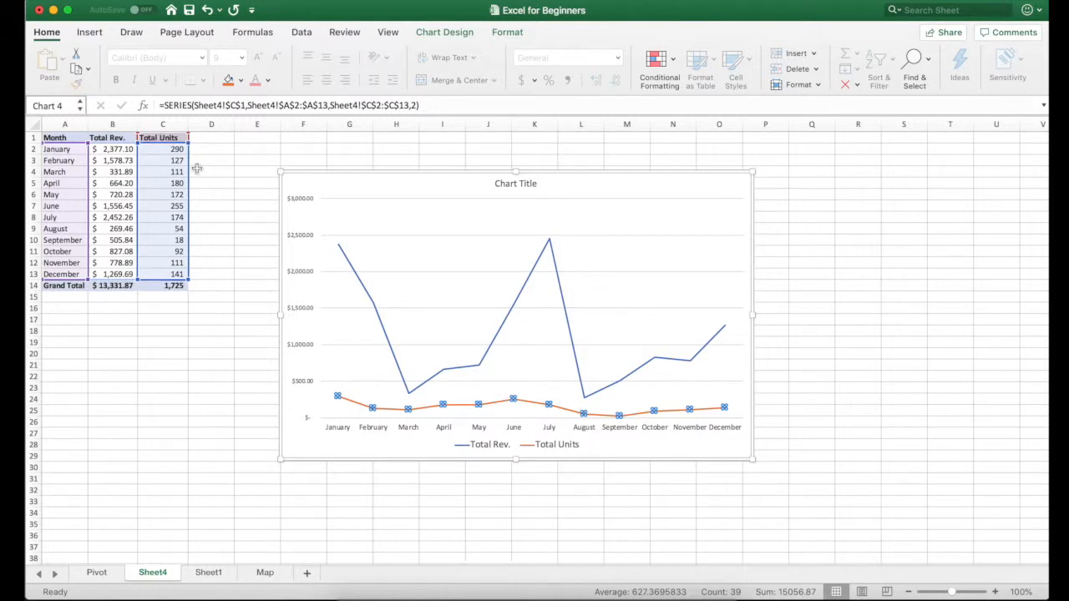
mouse_move(848, 377)
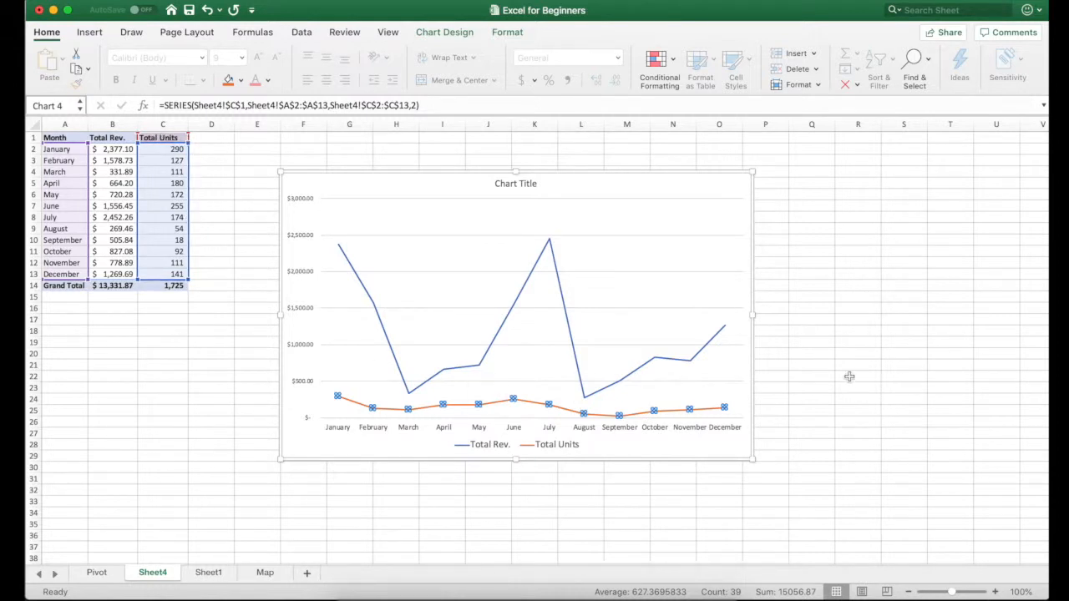
mouse_move(267, 395)
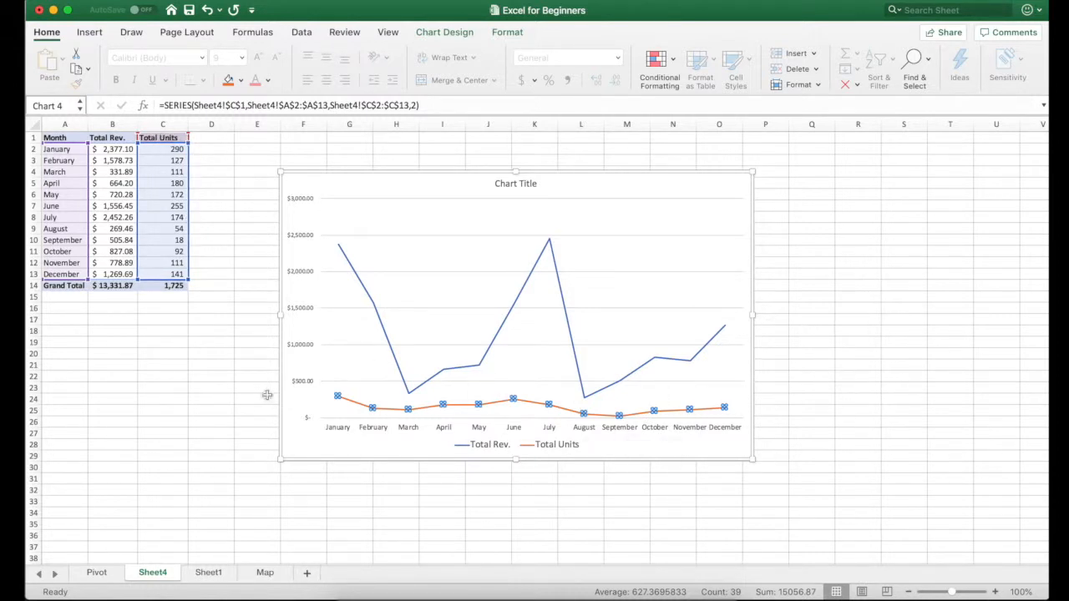
mouse_move(749, 281)
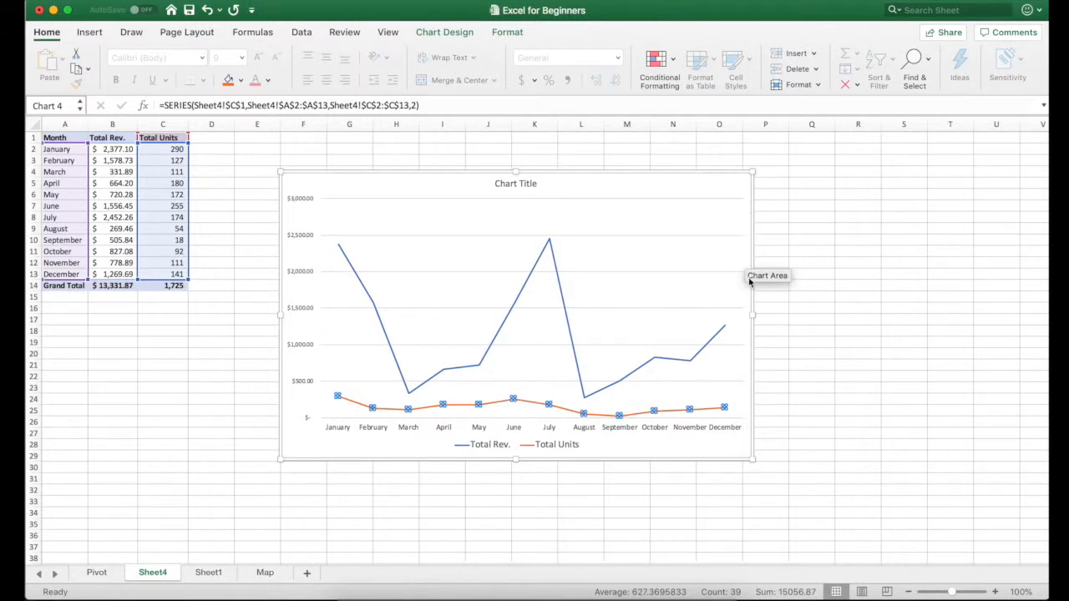
mouse_move(737, 314)
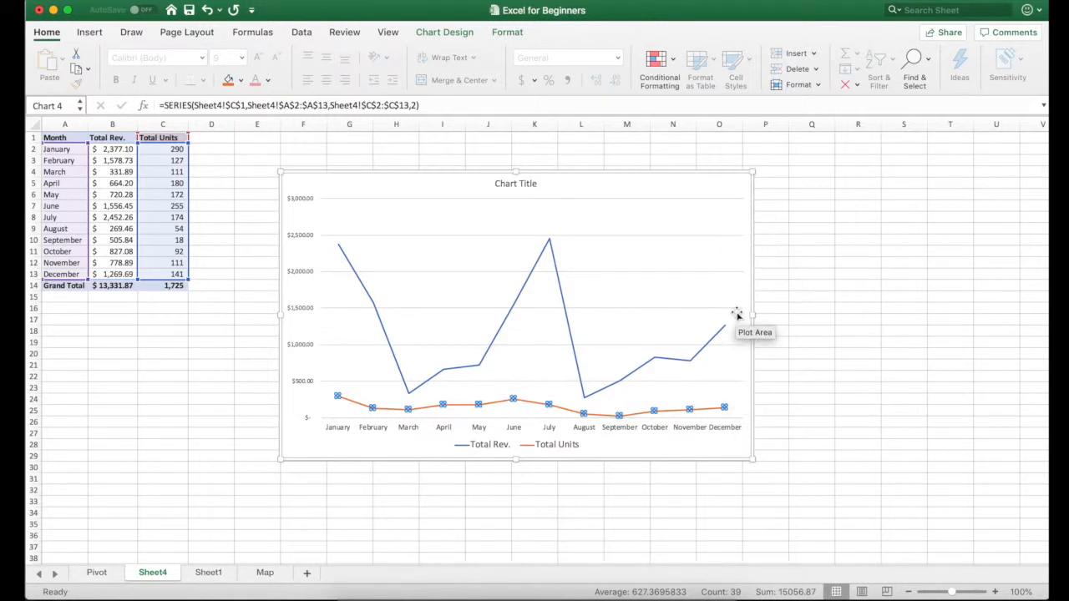
mouse_move(548, 406)
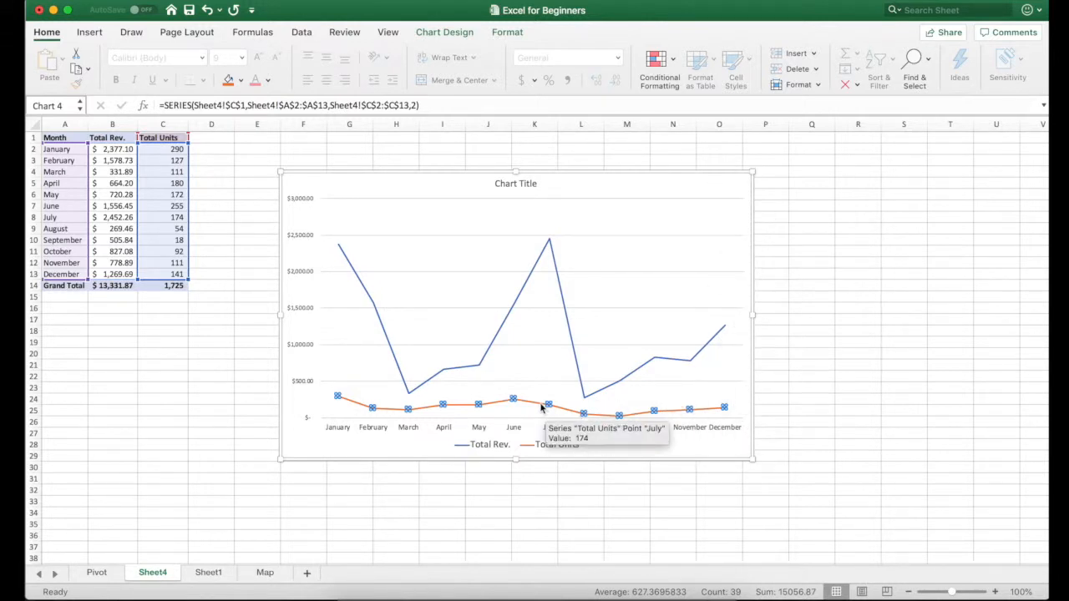
- Move the Total Units series onto a secondary axis via Format Data Series
right_click(548, 407)
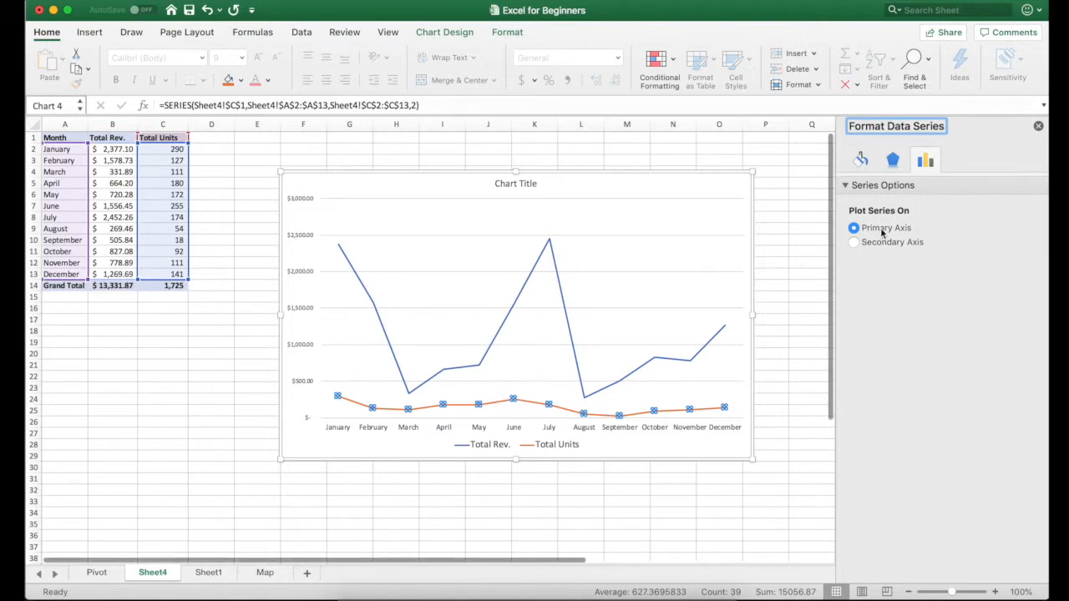
mouse_move(855, 244)
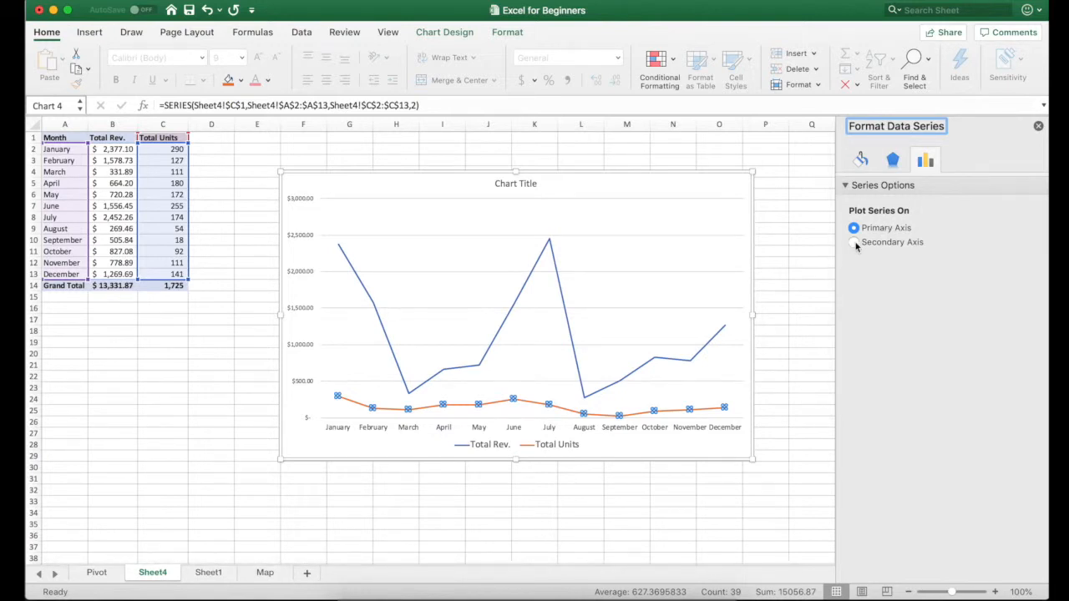
click(853, 242)
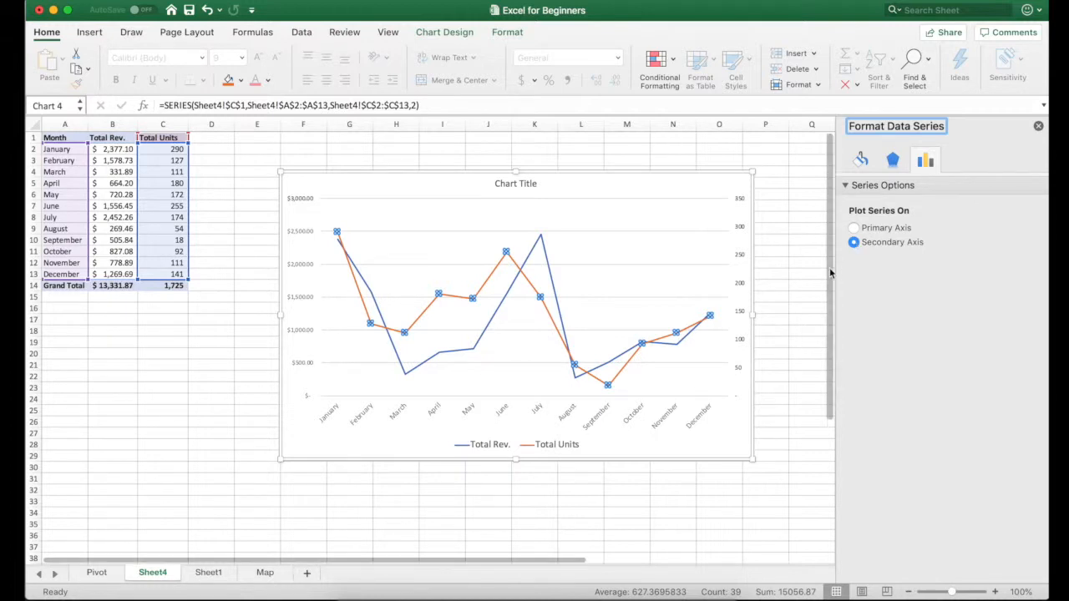
mouse_move(739, 254)
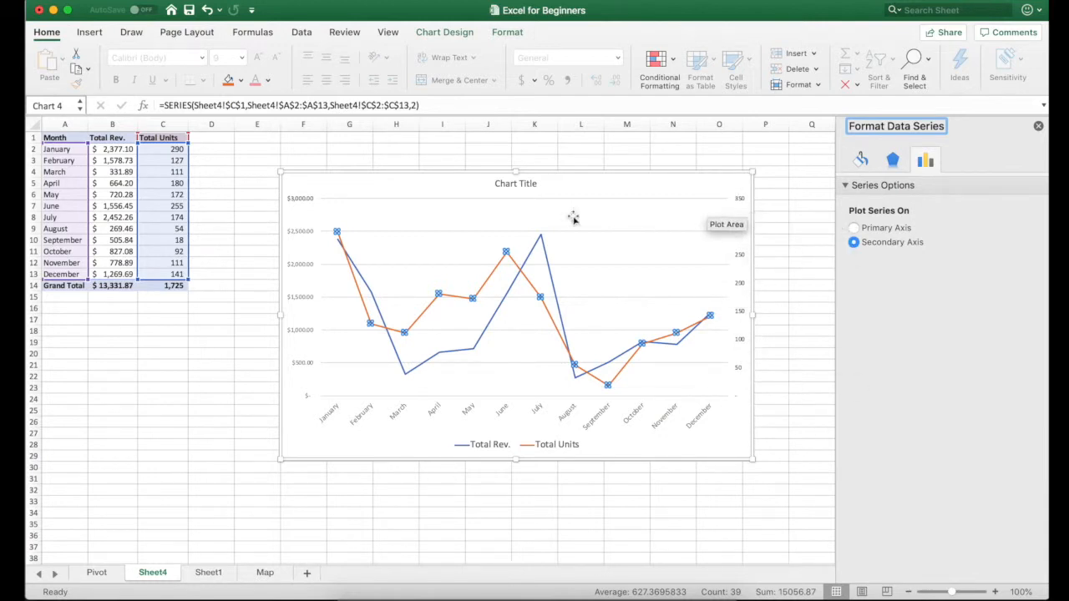
mouse_move(481, 458)
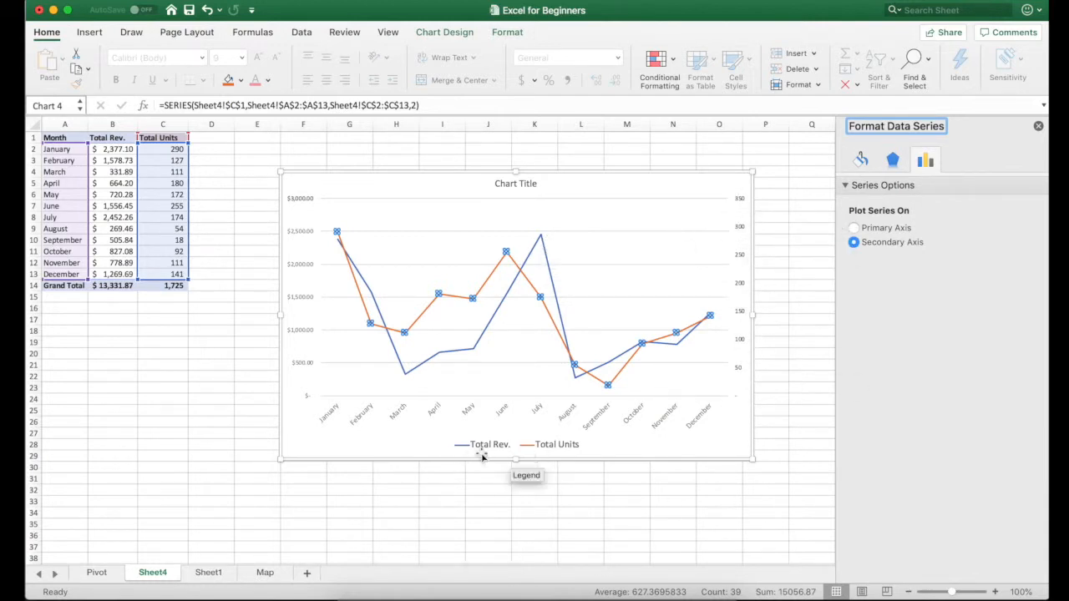
mouse_move(608, 225)
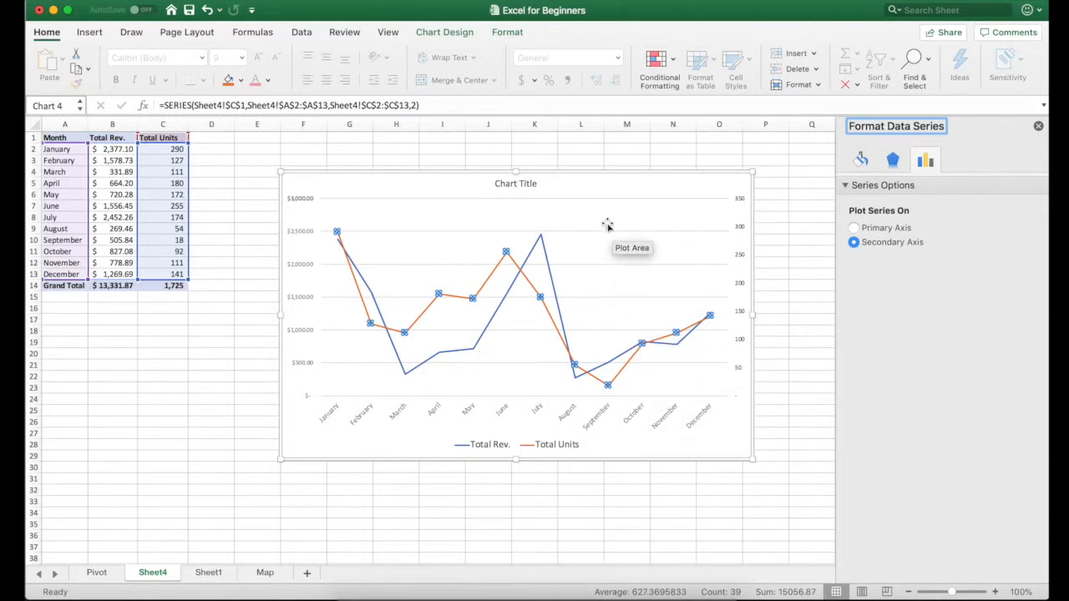
mouse_move(594, 228)
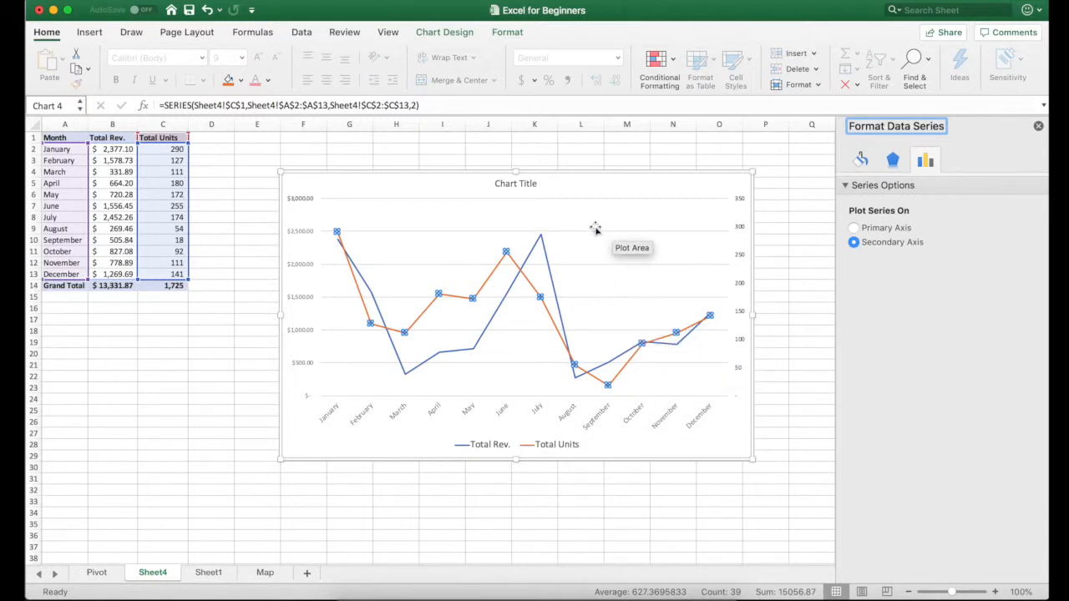
mouse_move(545, 257)
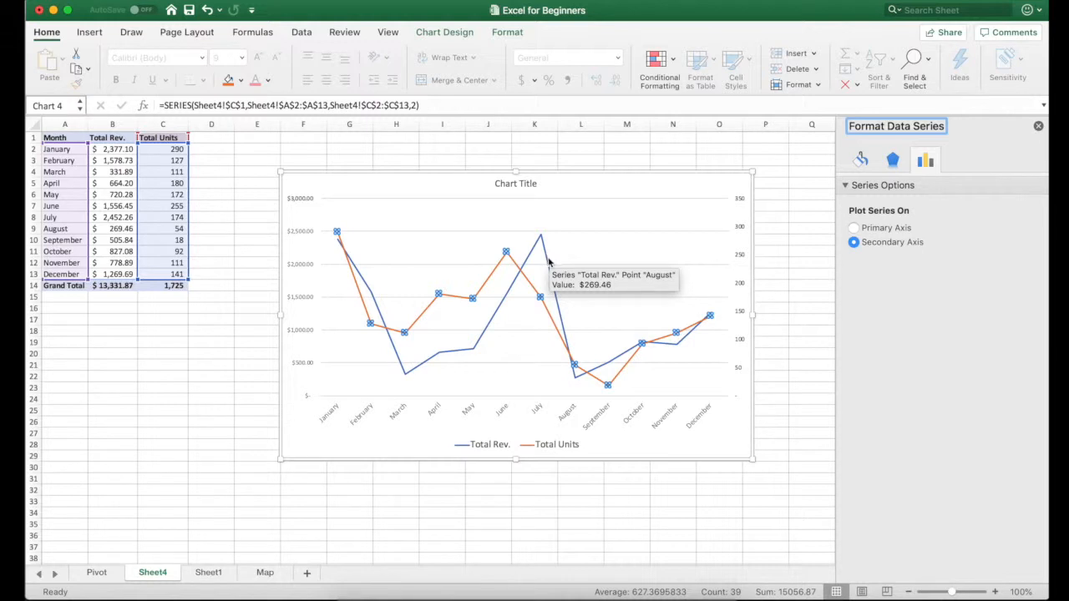
- Switch the Total Rev. series to clustered columns, forming a combo chart with the units line
click(854, 227)
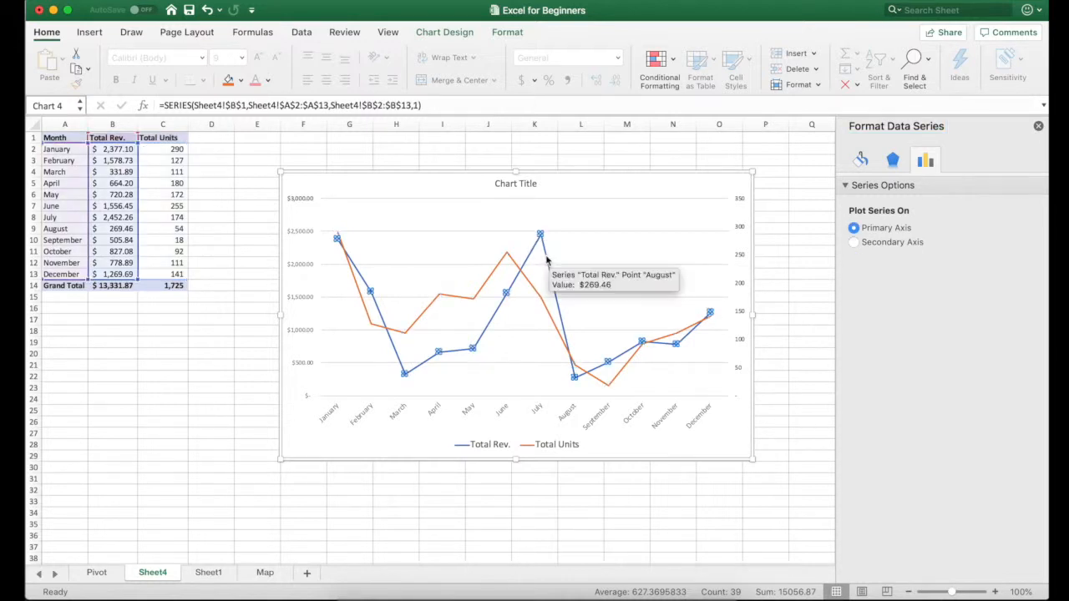
mouse_move(855, 257)
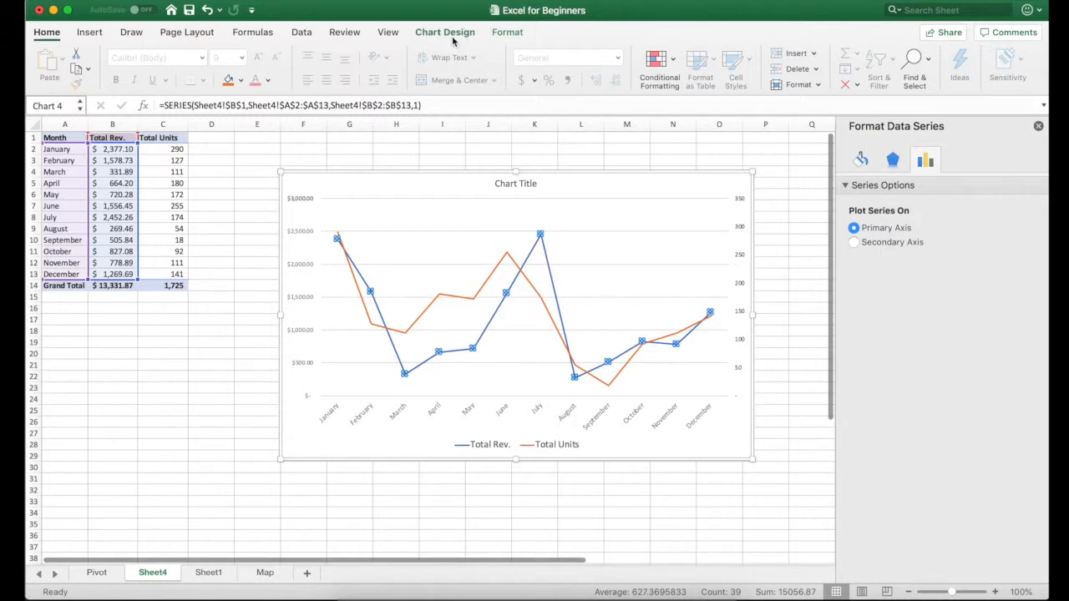
click(444, 32)
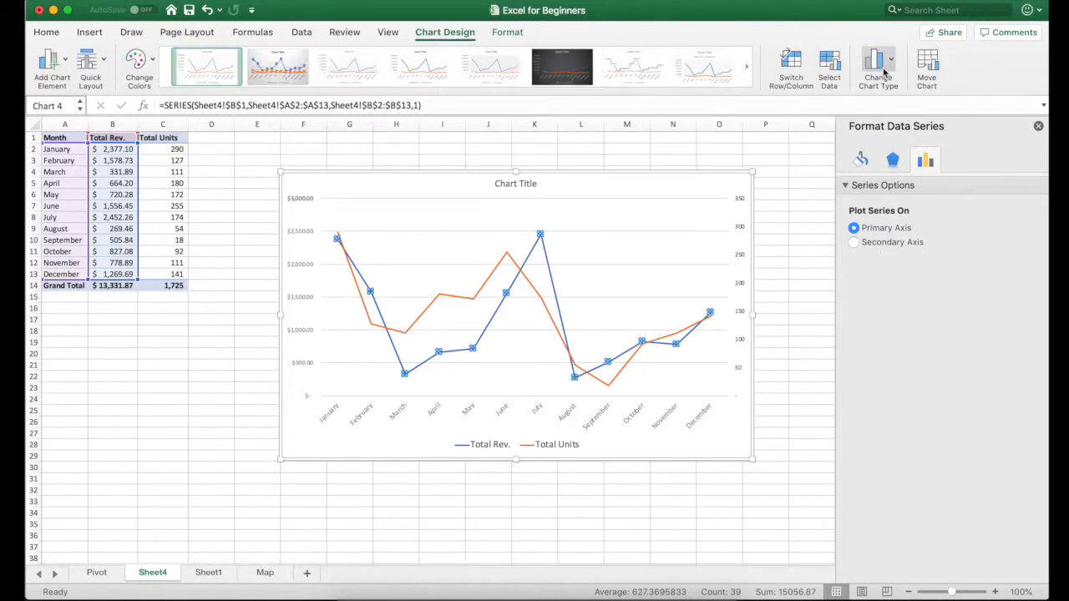
click(878, 67)
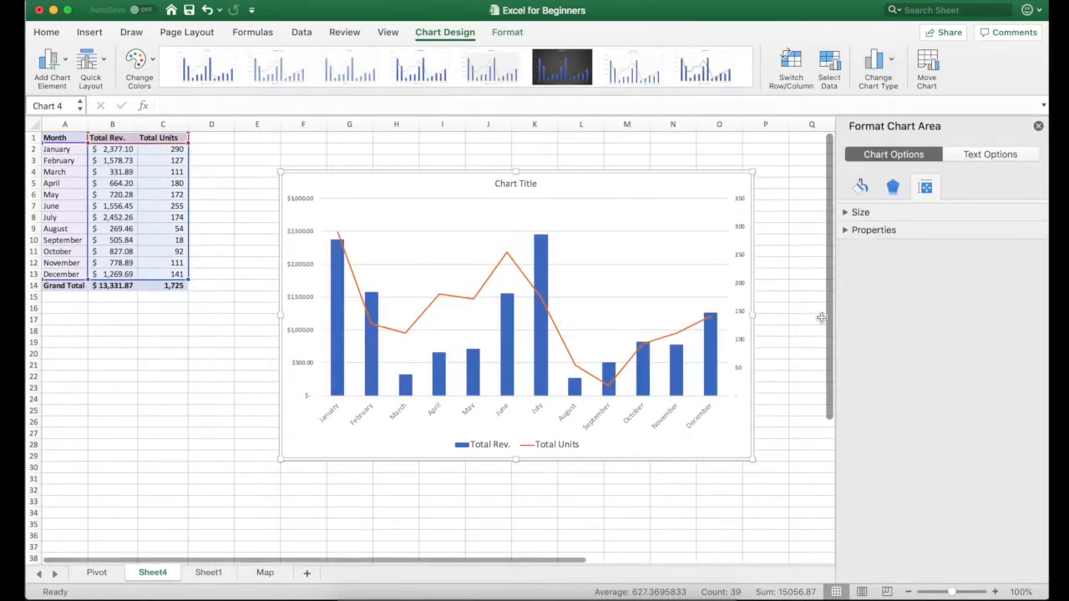
mouse_move(350, 355)
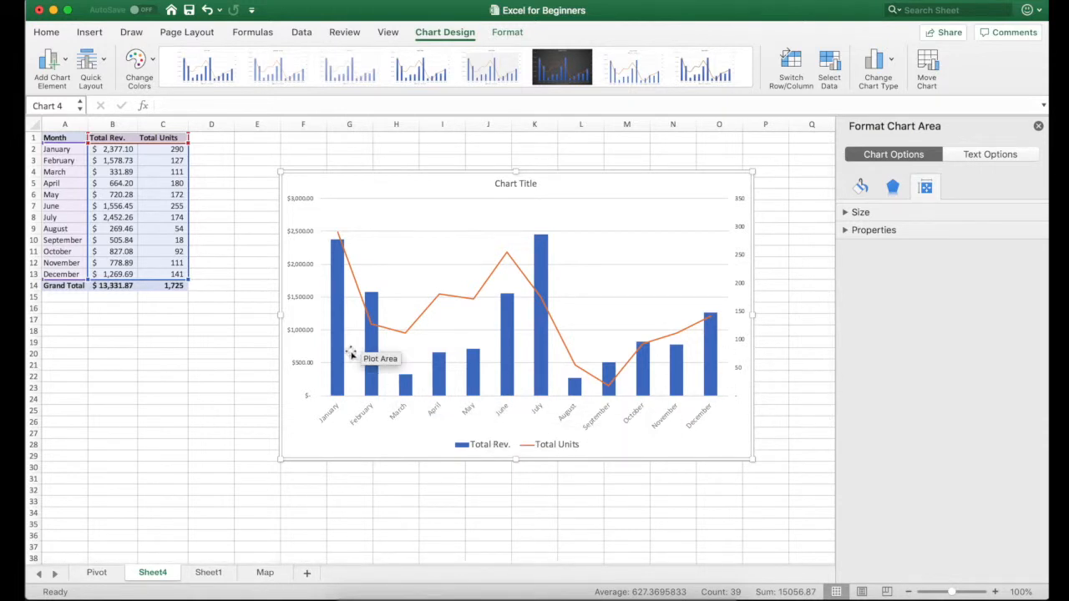
mouse_move(614, 457)
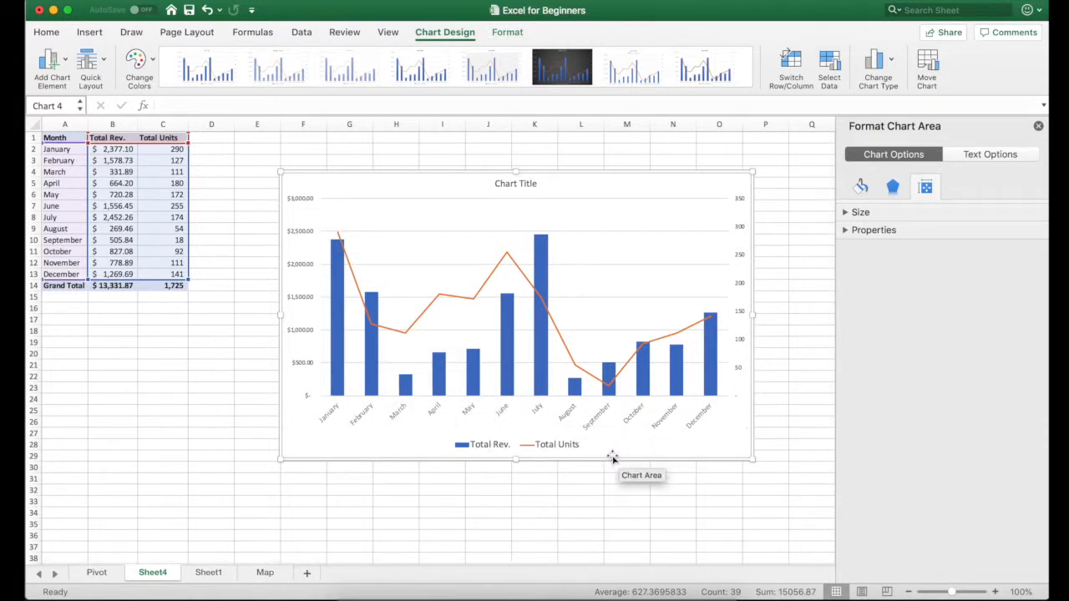
mouse_move(597, 458)
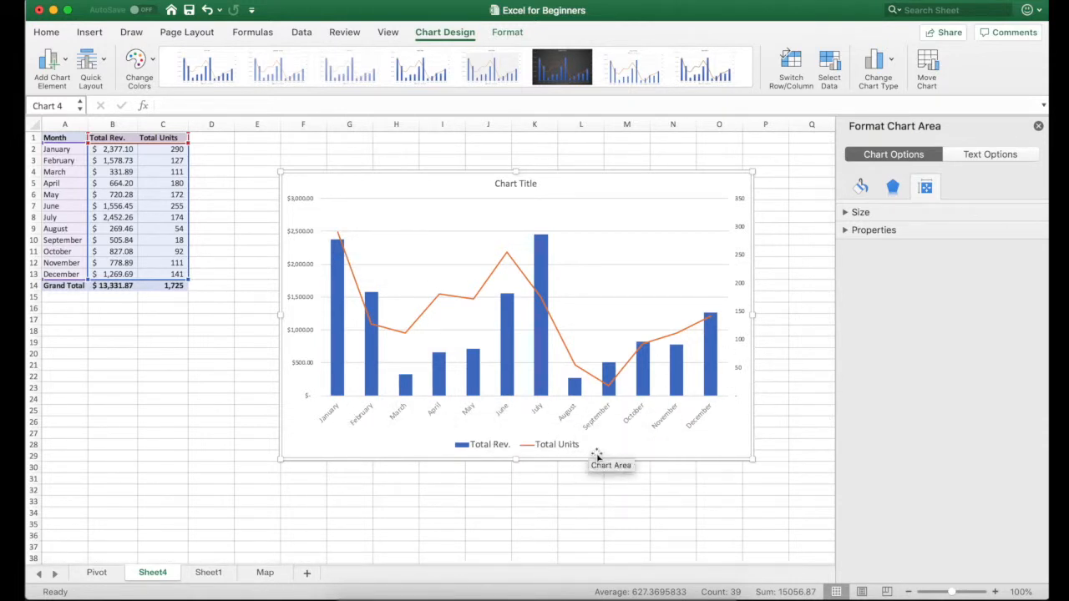
mouse_move(483, 257)
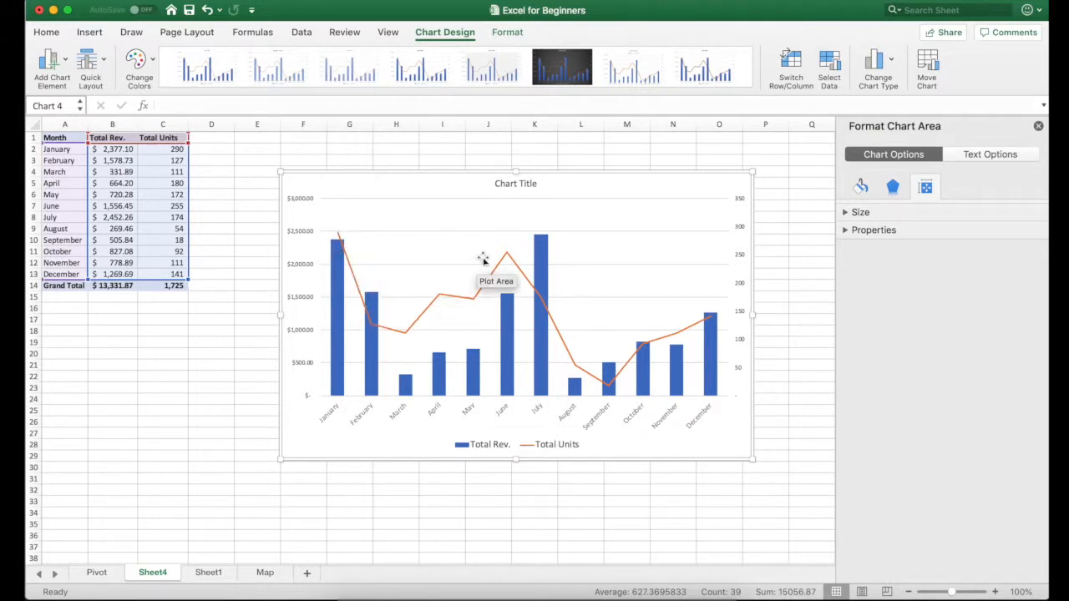
mouse_move(712, 407)
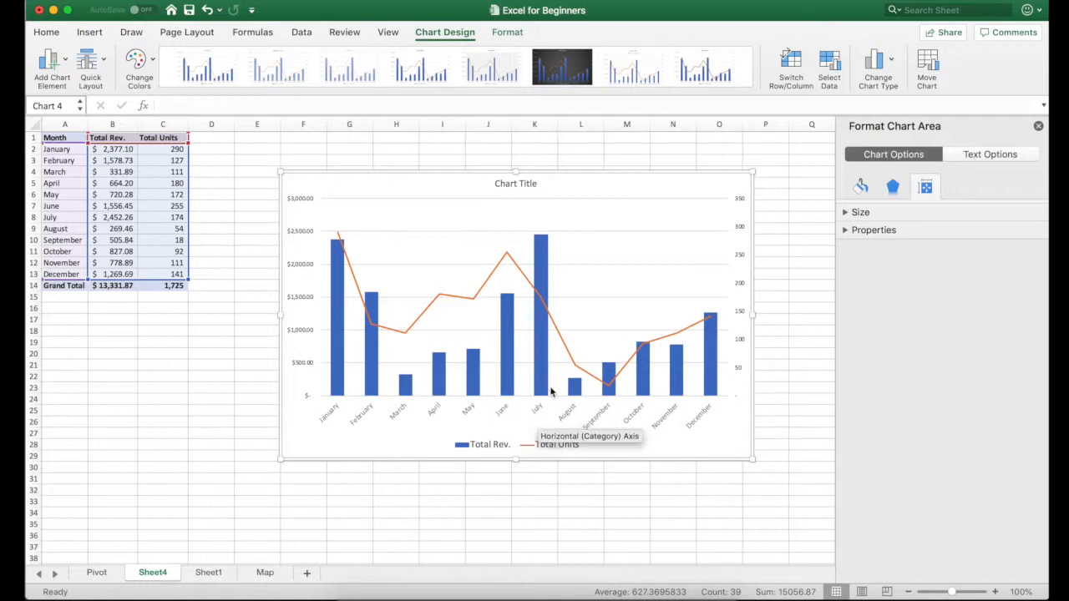
mouse_move(575, 384)
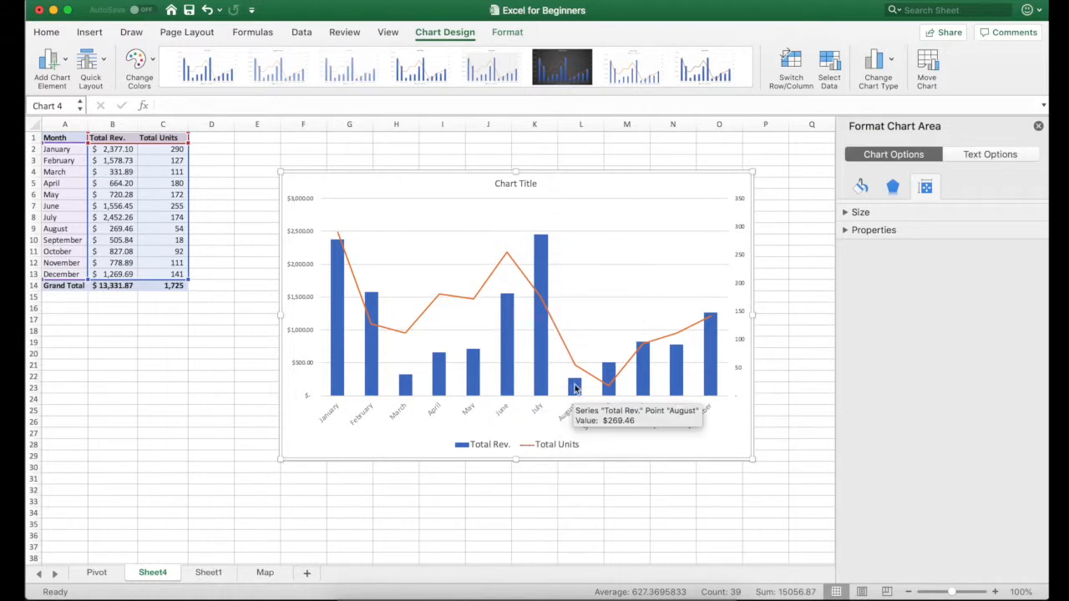
mouse_move(542, 307)
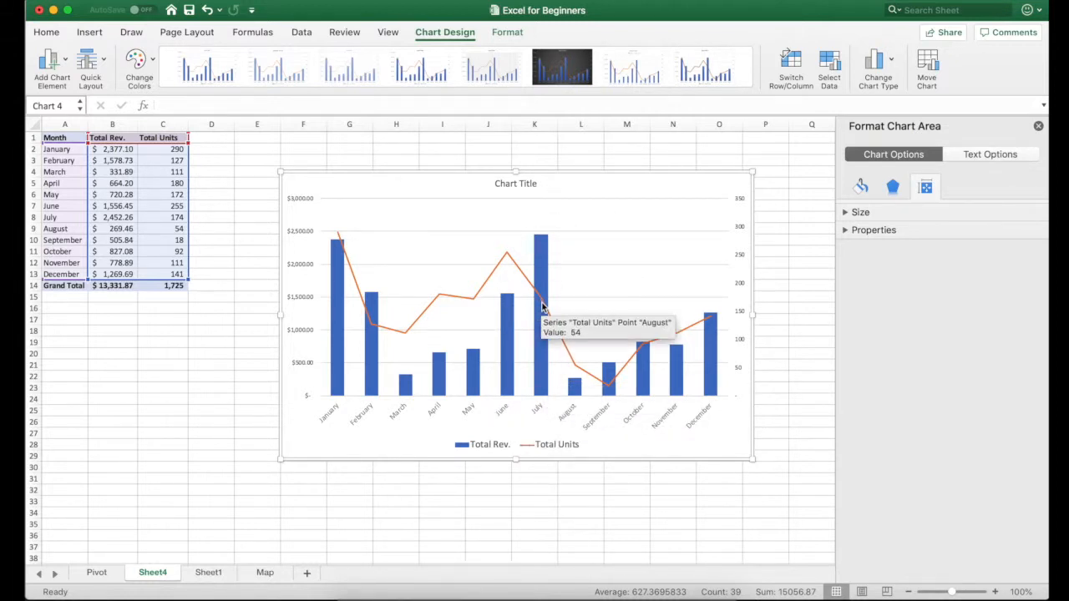
mouse_move(541, 287)
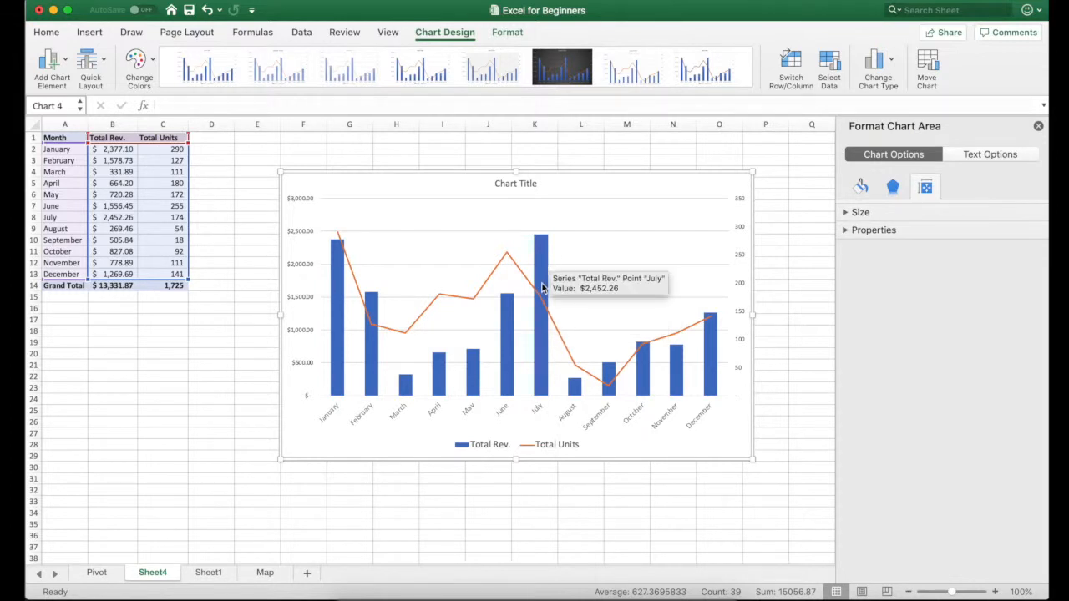
mouse_move(516, 304)
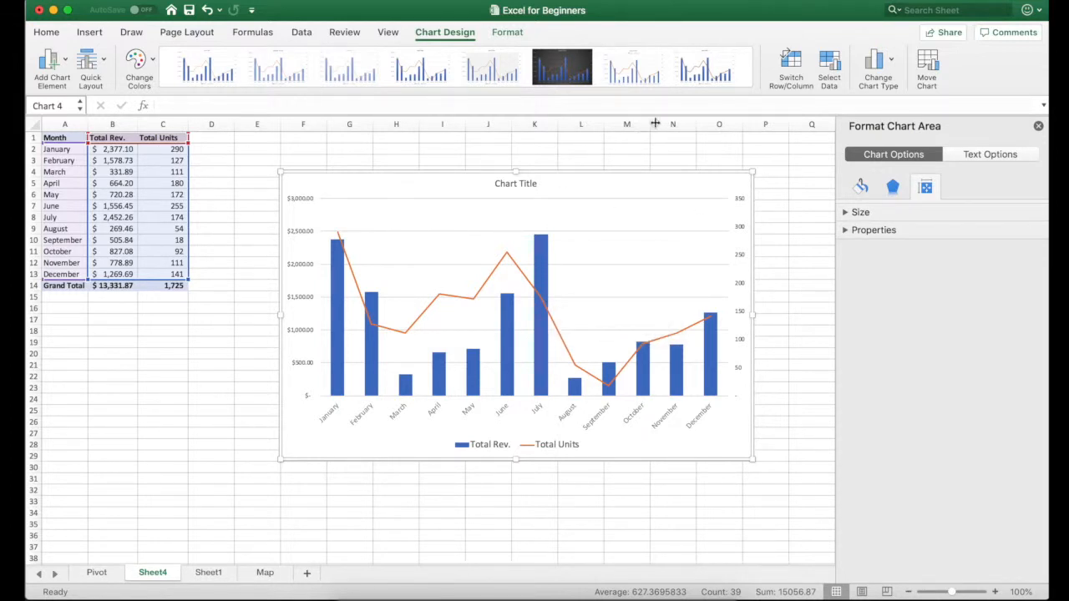
mouse_move(564, 251)
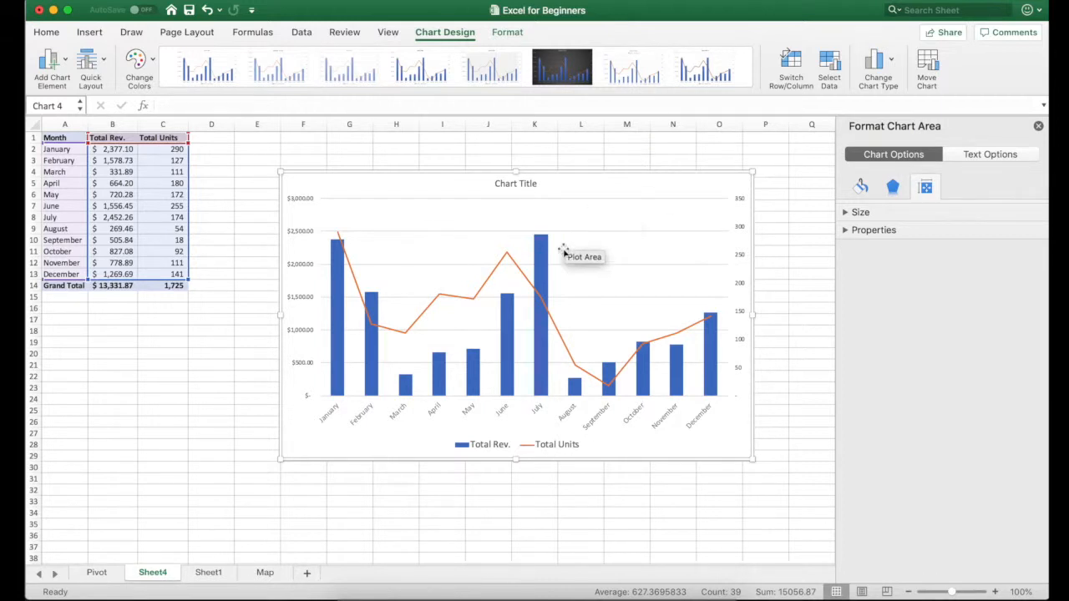
mouse_move(541, 249)
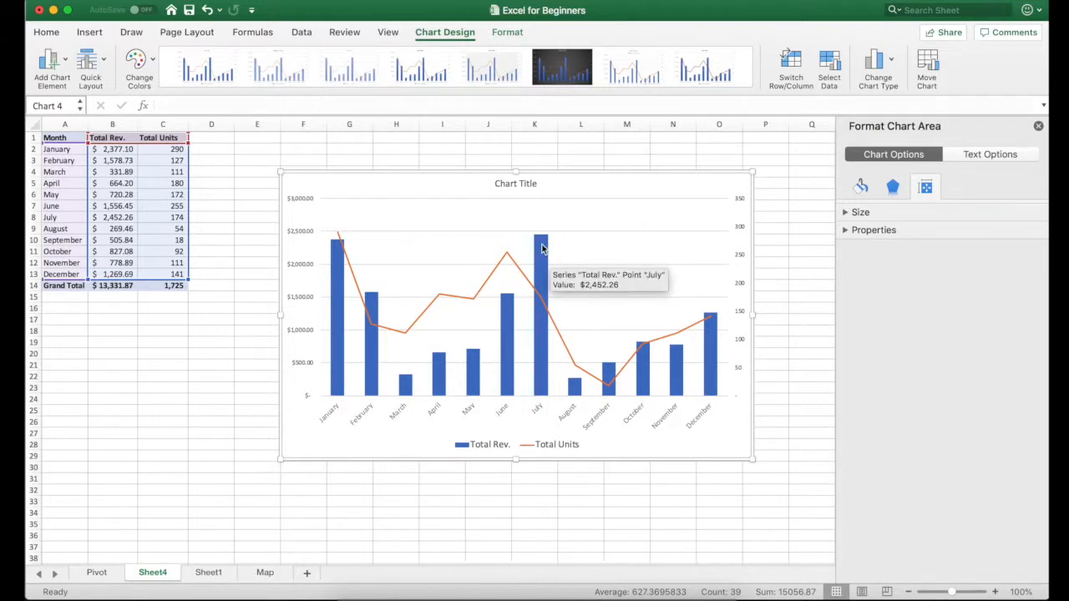
mouse_move(802, 254)
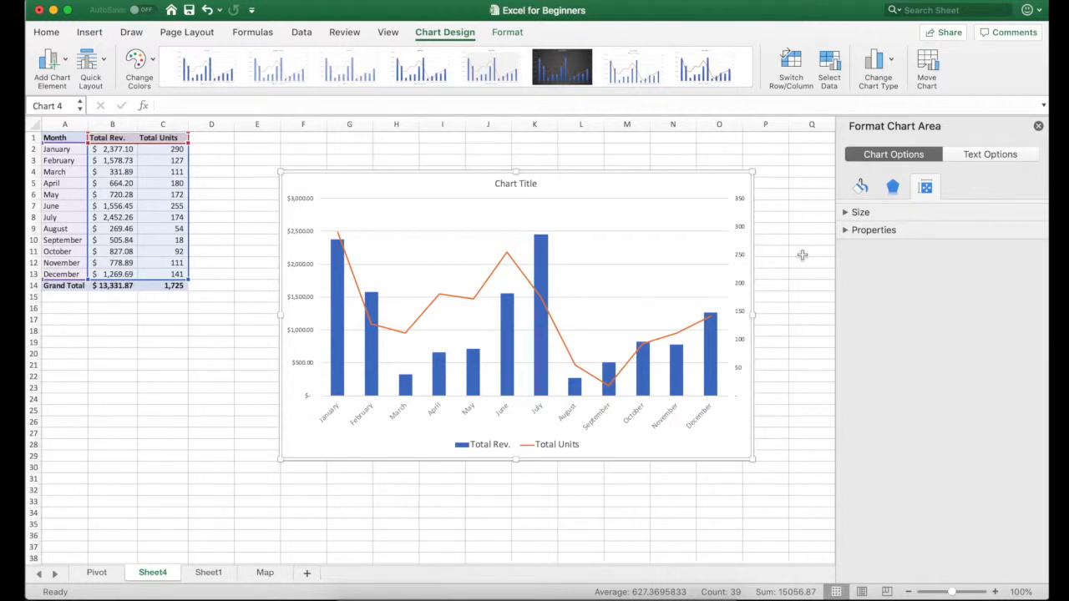
mouse_move(739, 190)
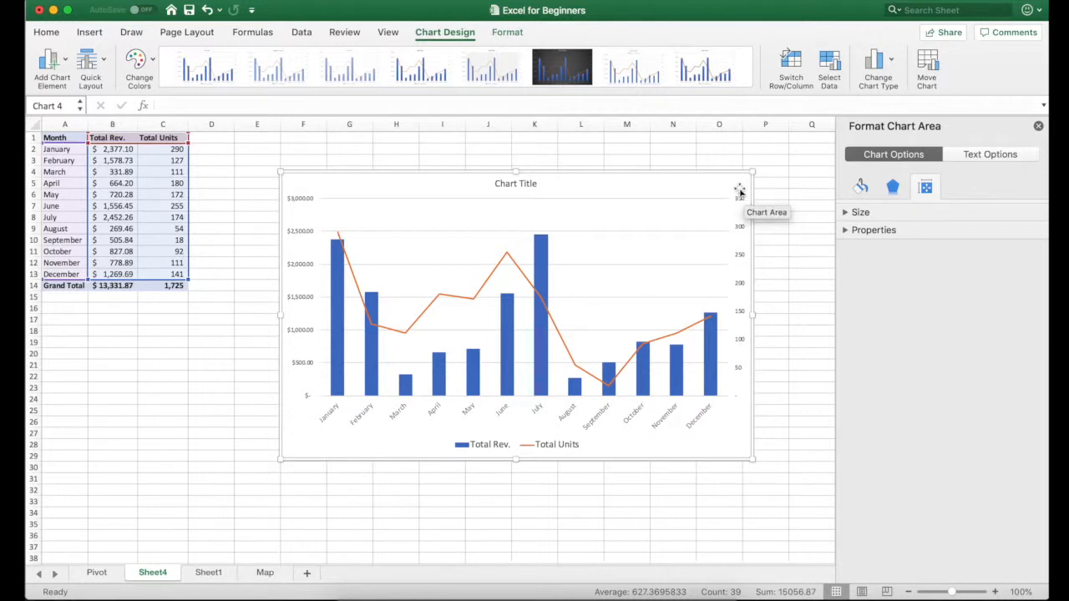